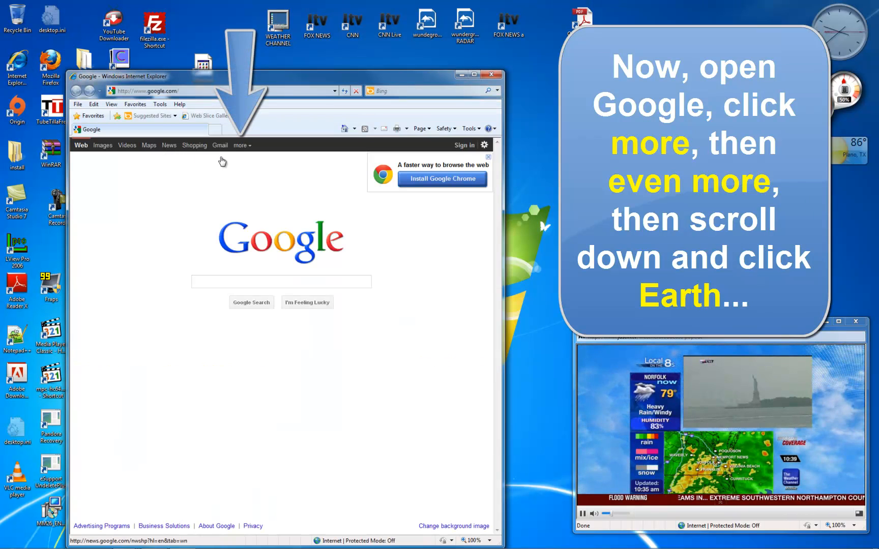
- Open the Google Earth page from Google's more and even more products list
click(241, 145)
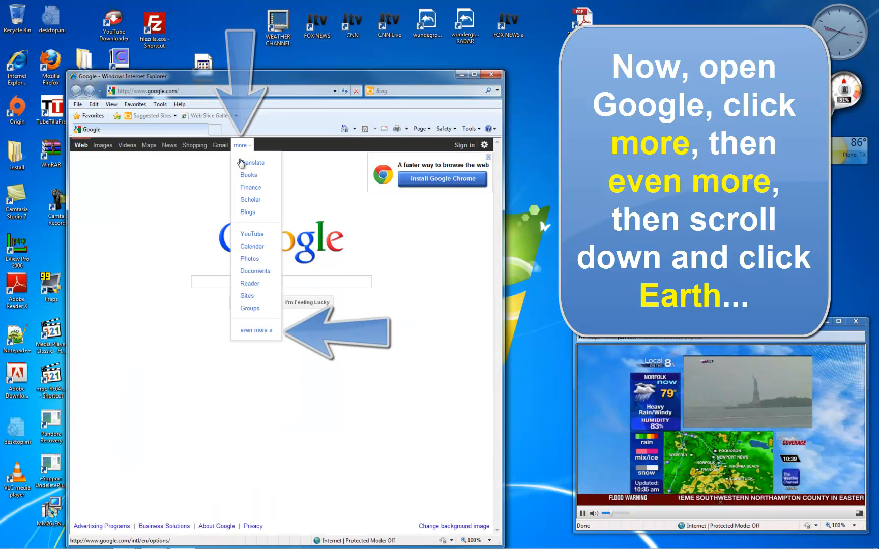
click(254, 330)
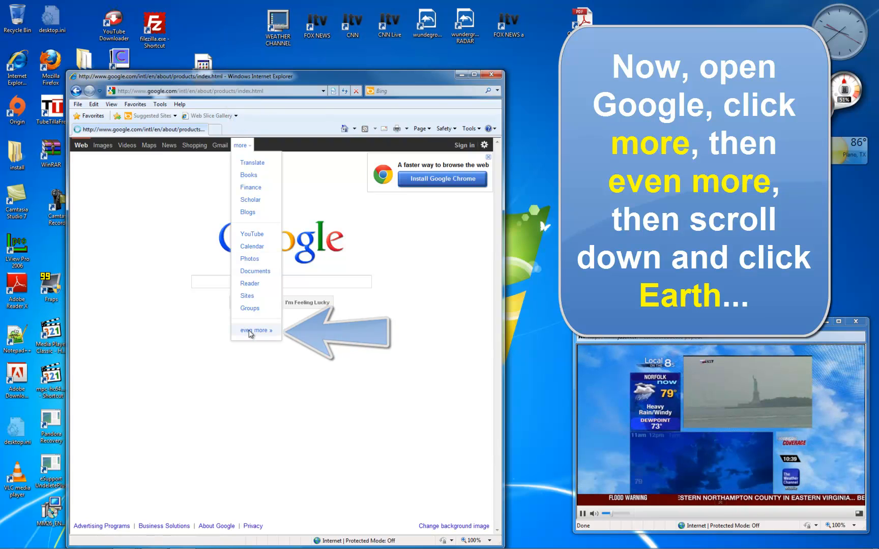
click(255, 330)
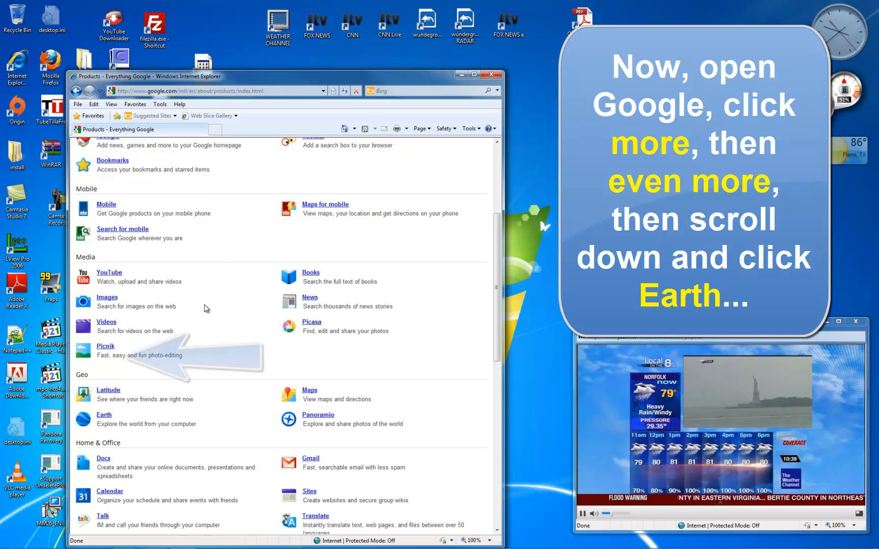
scroll(down, 3)
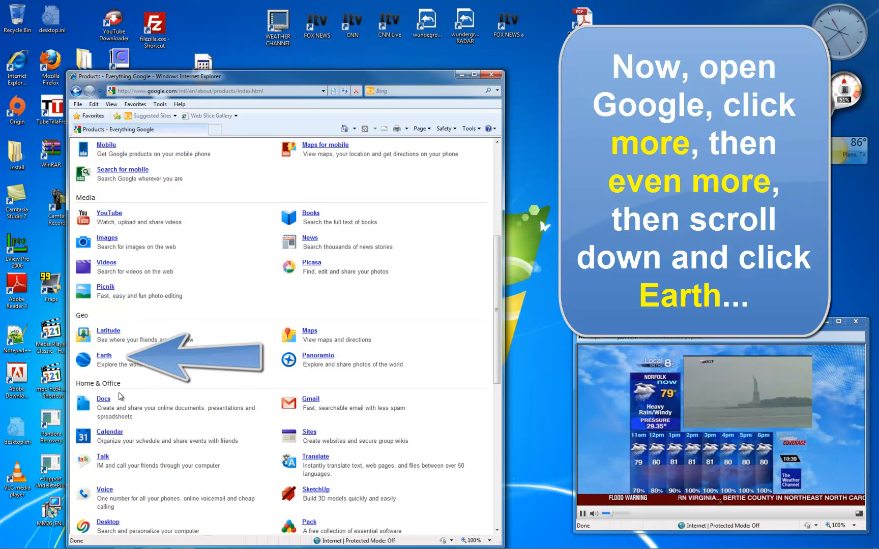
click(104, 356)
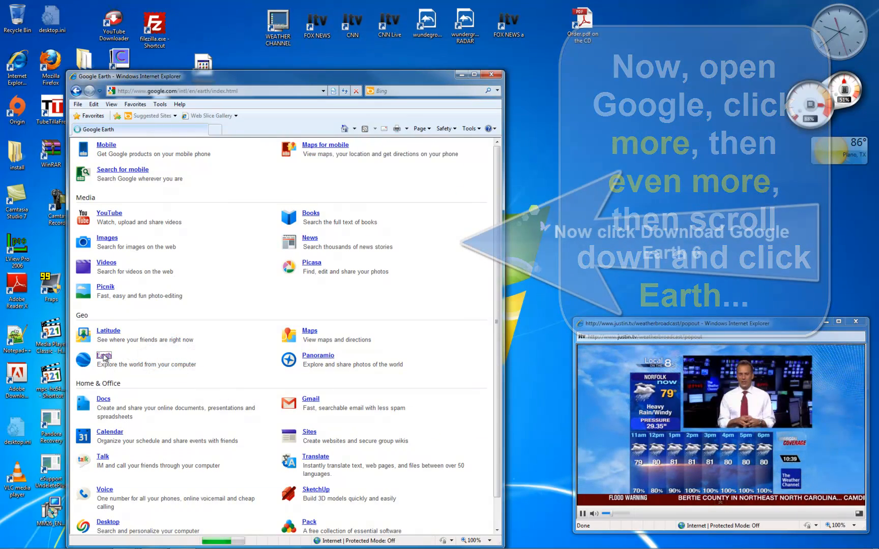
- Accept the Google Earth 6 terms and allow the blocked installer file to download
click(104, 356)
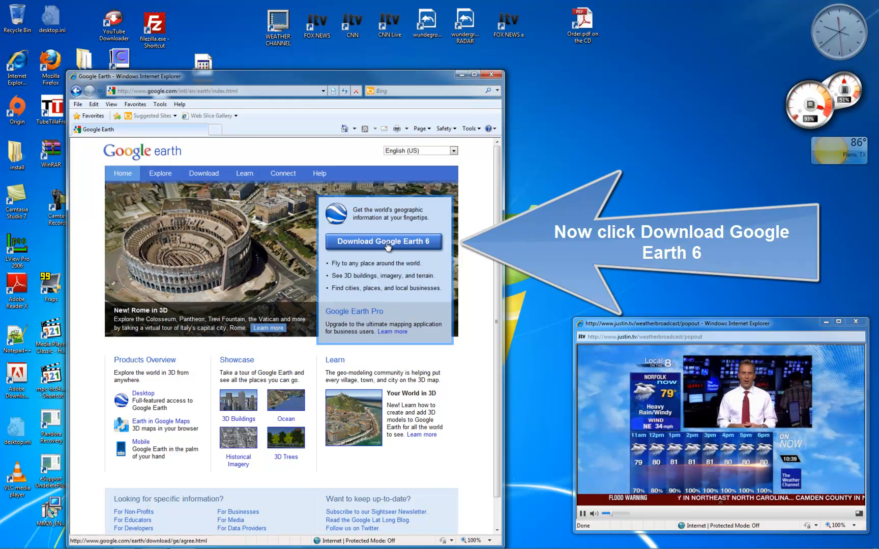
click(383, 242)
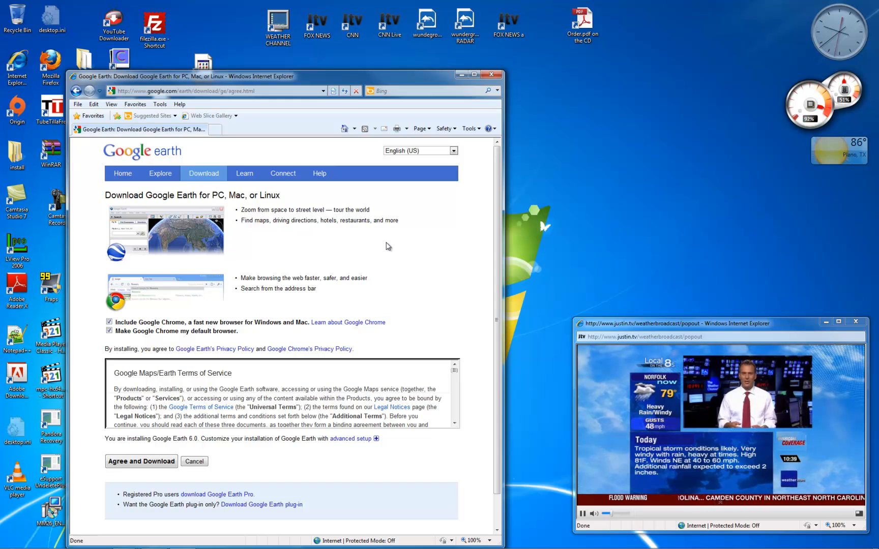
click(141, 461)
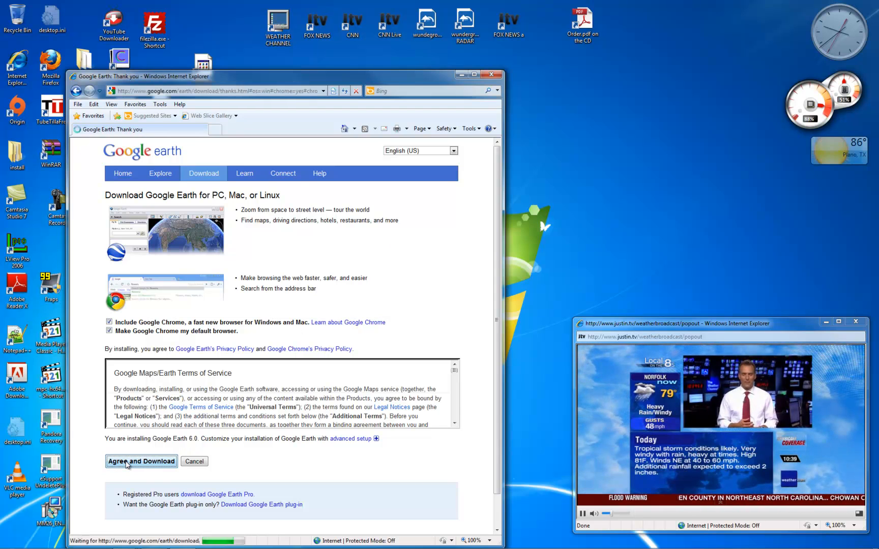
click(141, 462)
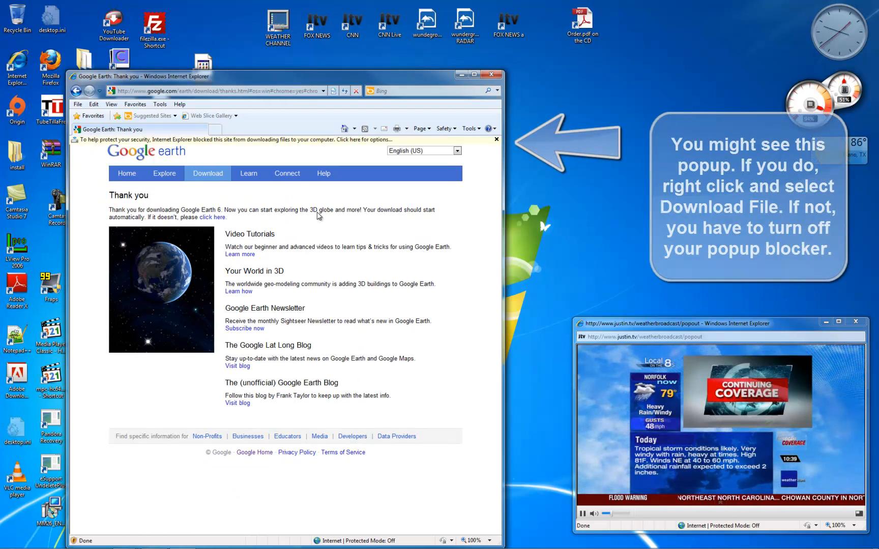
right_click(301, 141)
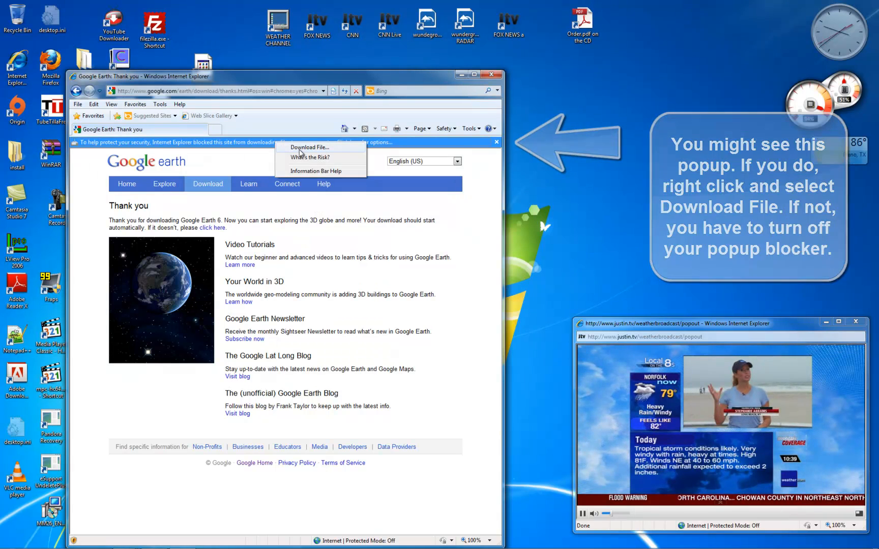
click(310, 147)
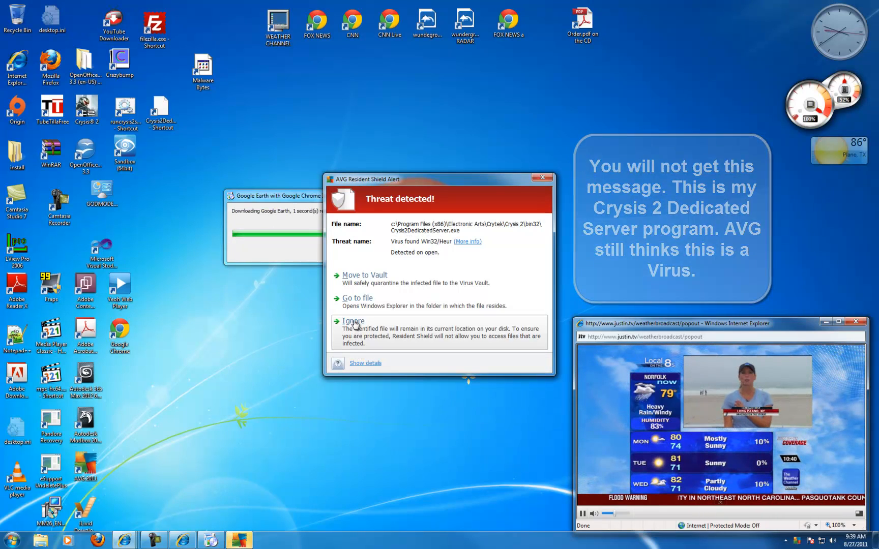
- Ignore the AVG Resident Shield threat alert so Google Earth keeps installing
click(353, 320)
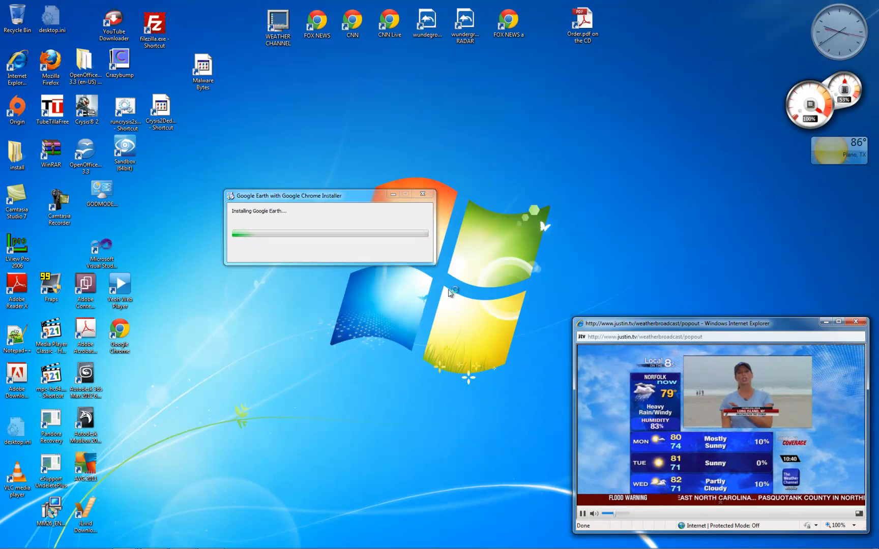
mouse_move(440, 271)
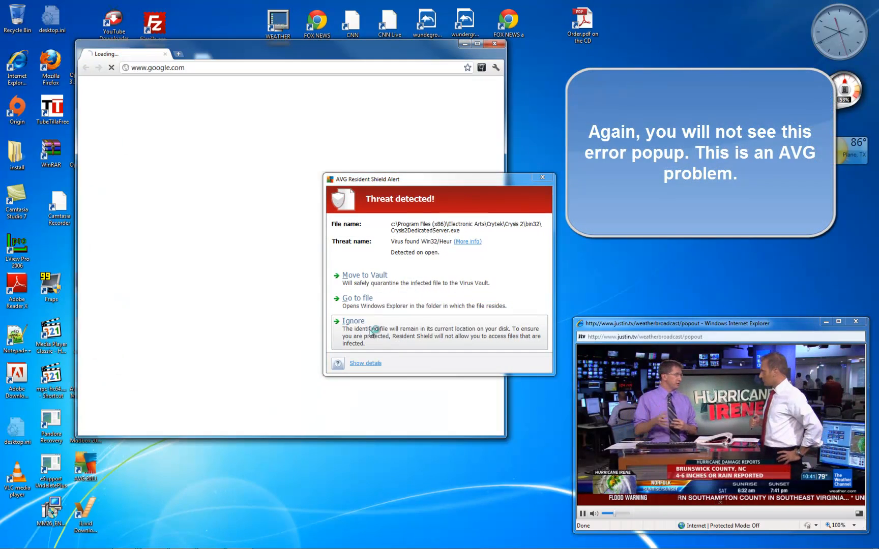
- Ignore the repeated AVG alert and close the Google Chrome window
click(542, 176)
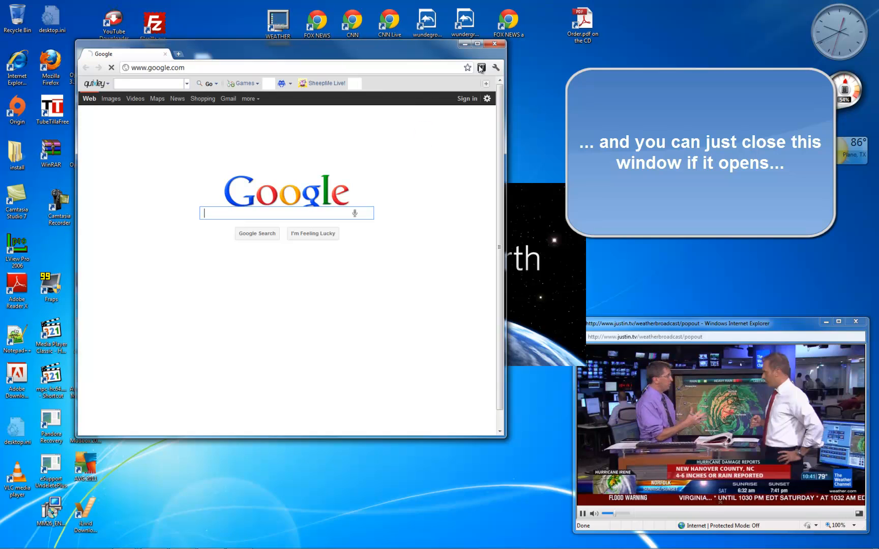
mouse_move(491, 45)
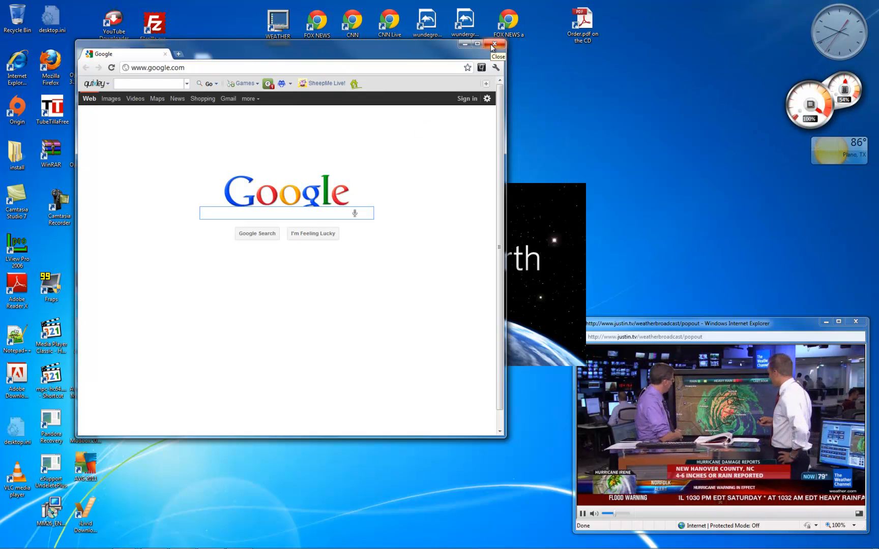
click(492, 44)
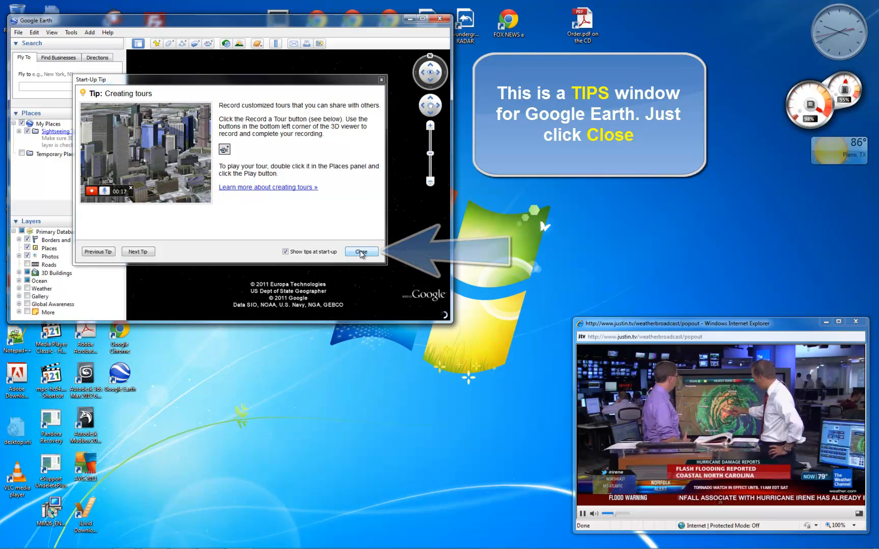
- Close the Start-Up Tip dialog to reveal the globe
click(361, 251)
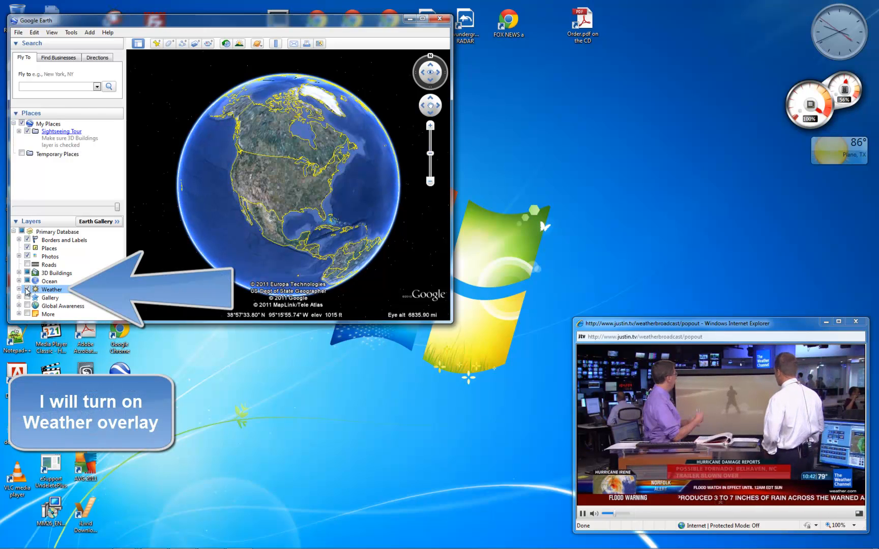
- Show Weather radar, zoom into the storm over the Outer Banks, then hide Weather
click(26, 289)
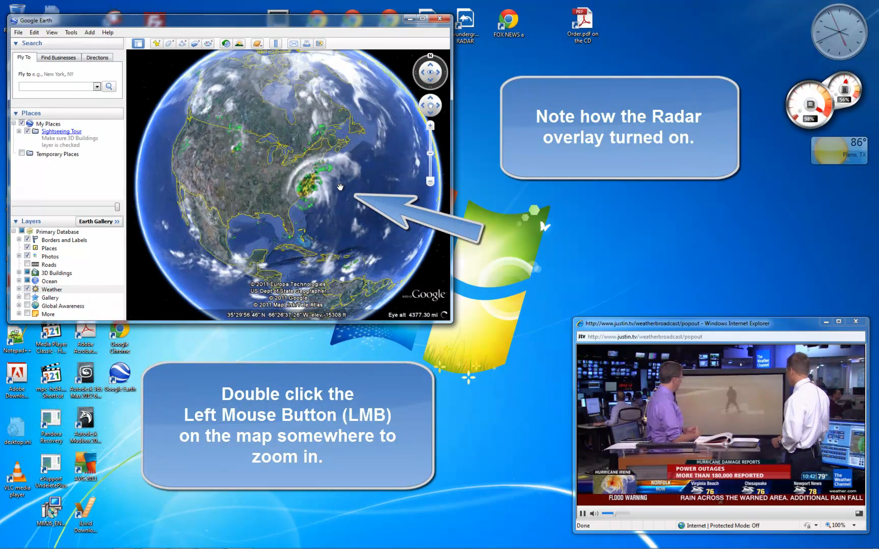
double_click(335, 187)
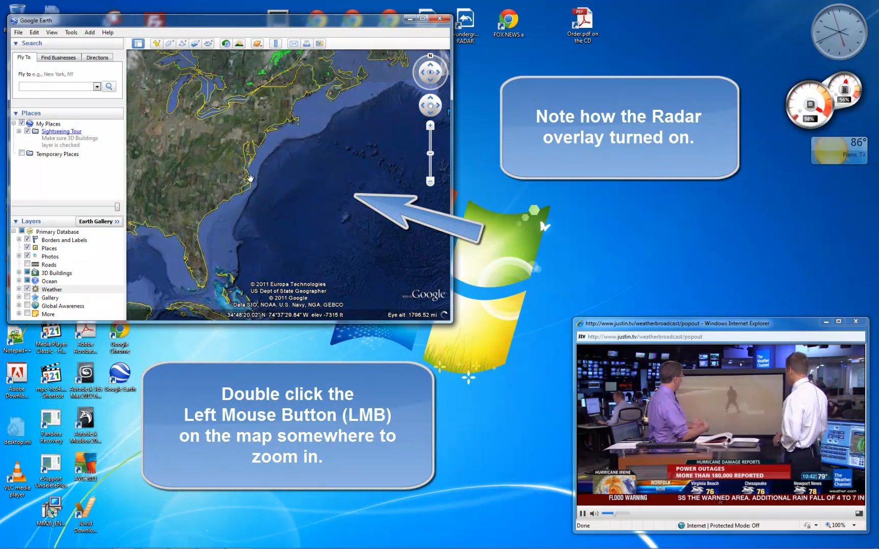
double_click(249, 178)
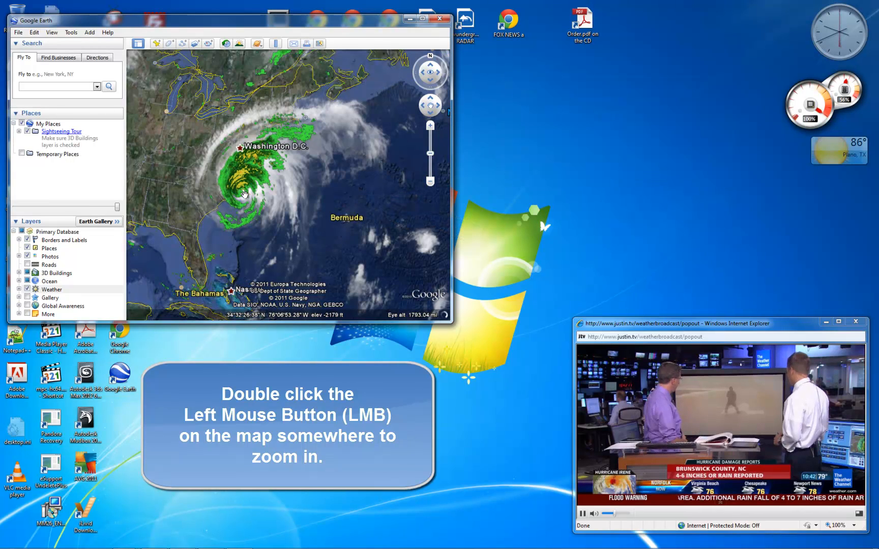
double_click(244, 194)
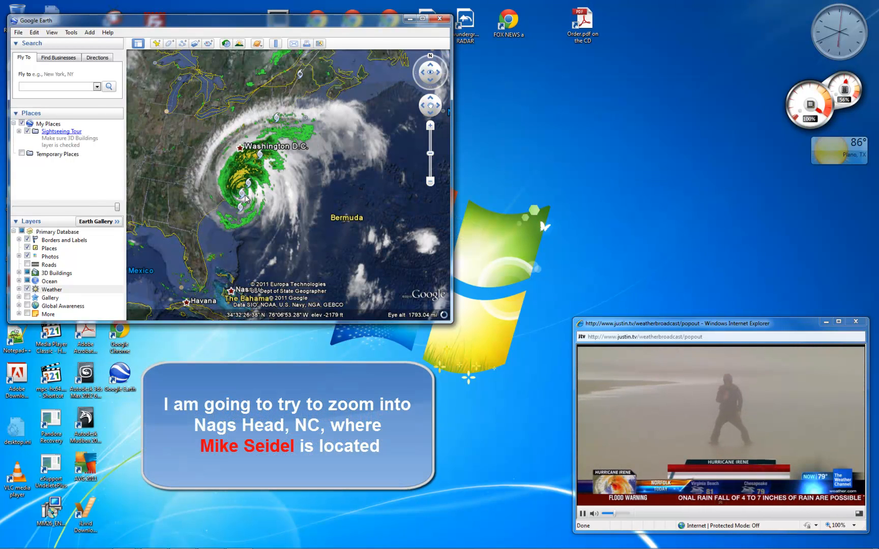
click(243, 197)
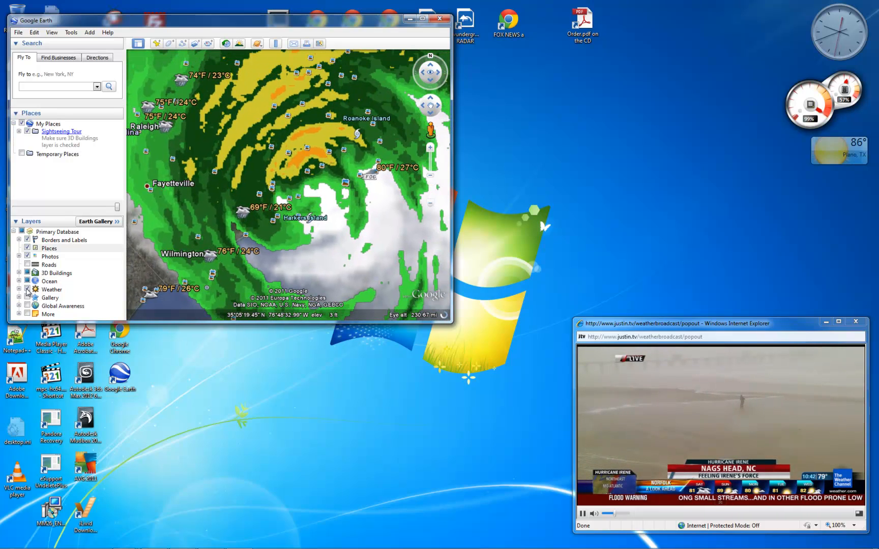
click(27, 290)
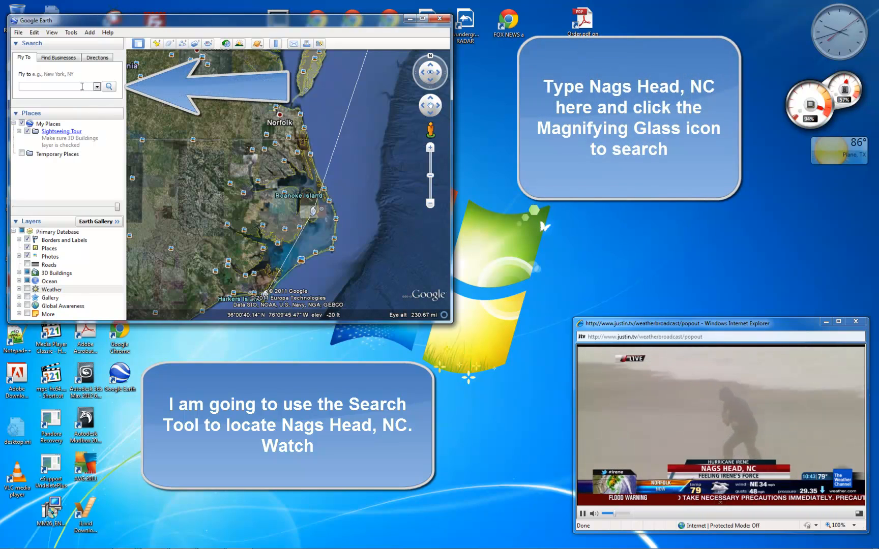
- Search the Fly To box for 'Nags Head, NC'
text(Nags Head, NC)
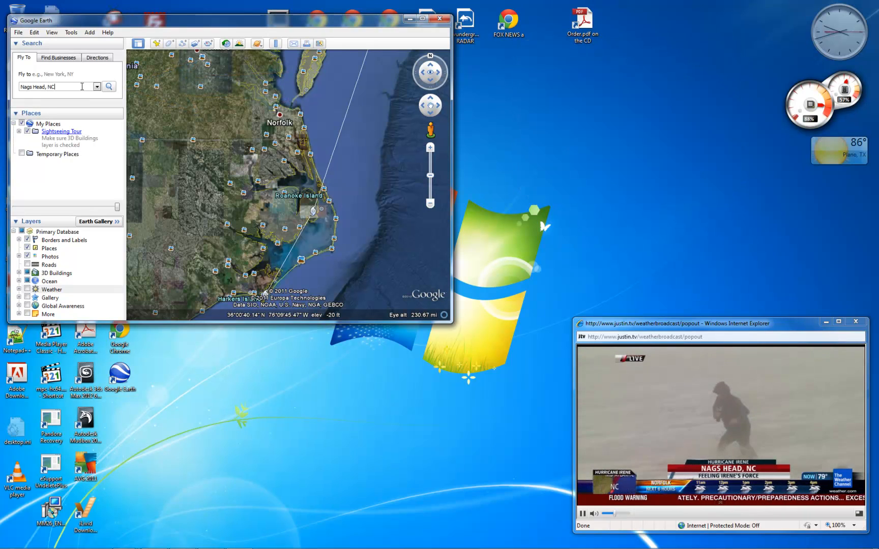
click(109, 86)
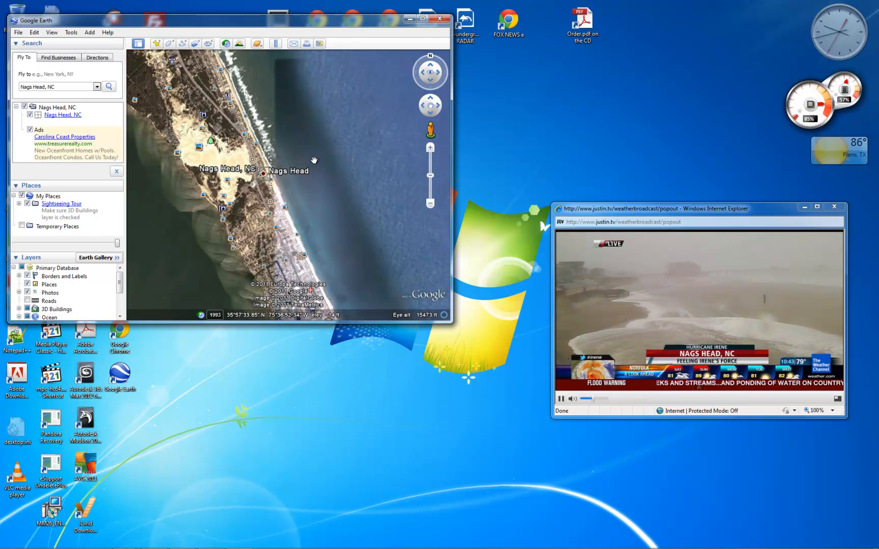
- Pan south along the Nags Head shoreline toward the pier
drag(314, 160, 336, 283)
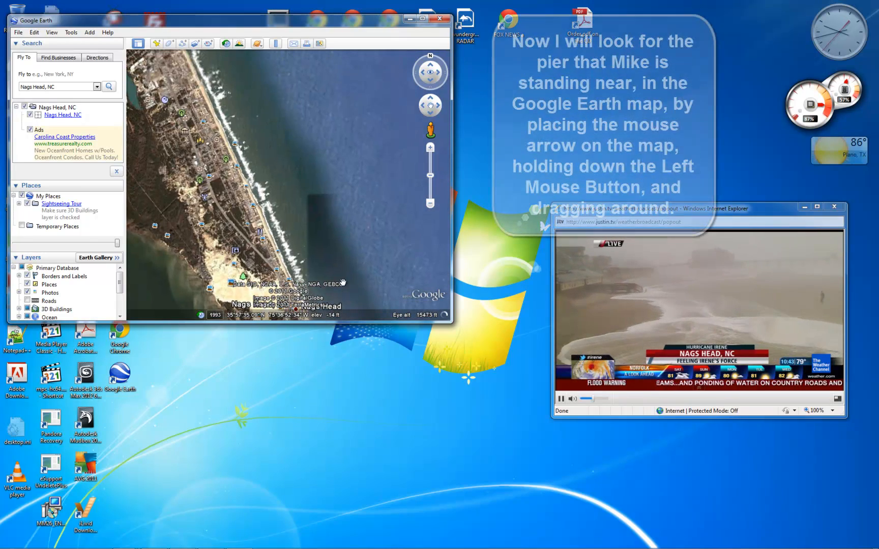
drag(342, 281, 278, 208)
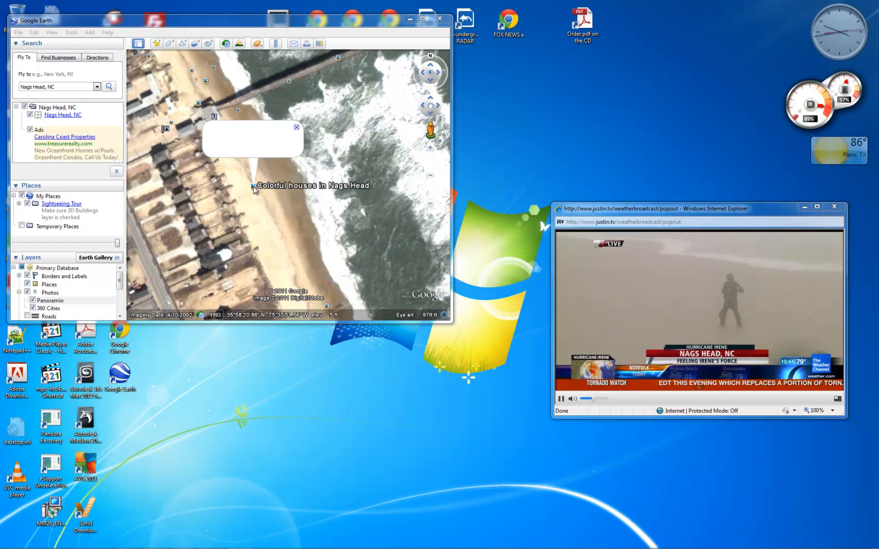
- Open the Nags Head Pier photo balloon, then close it
click(255, 185)
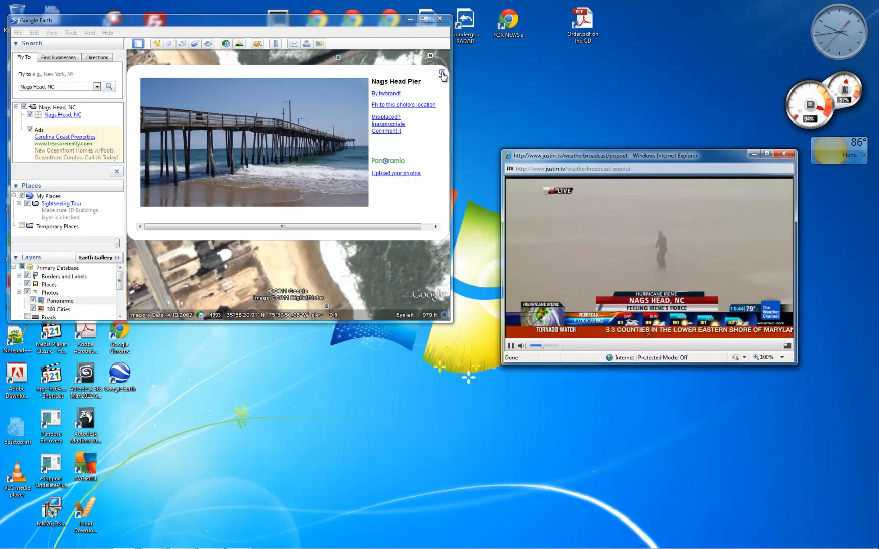
click(440, 72)
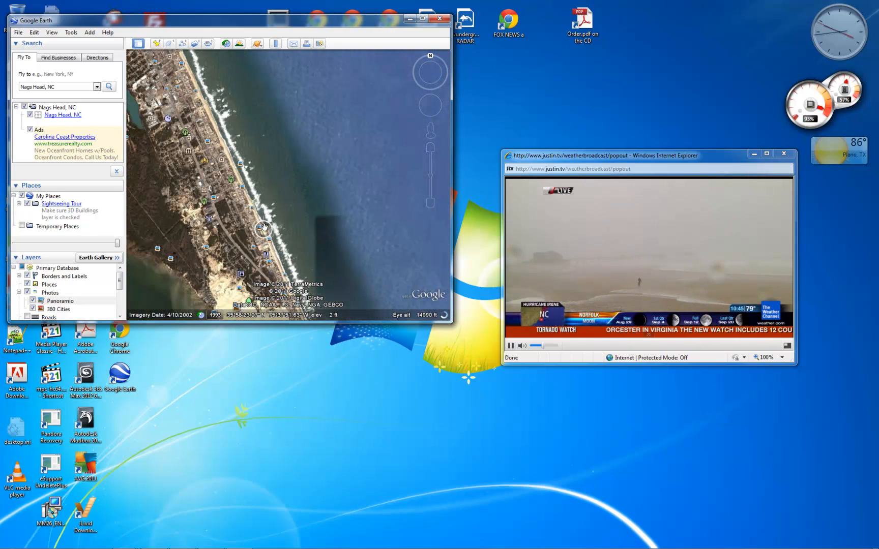
- Pan north along the coast past Kill Devil Hills, then back south to Nags Head
drag(264, 227, 302, 205)
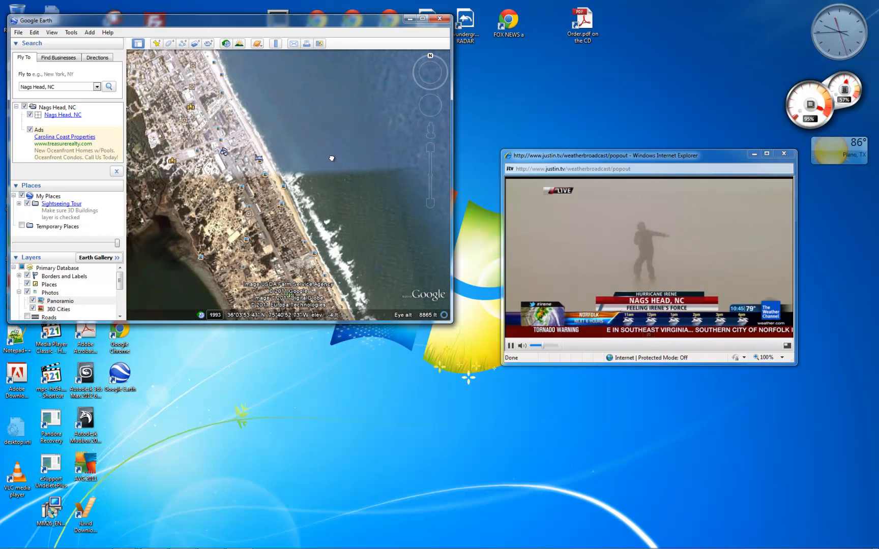
drag(331, 159, 358, 205)
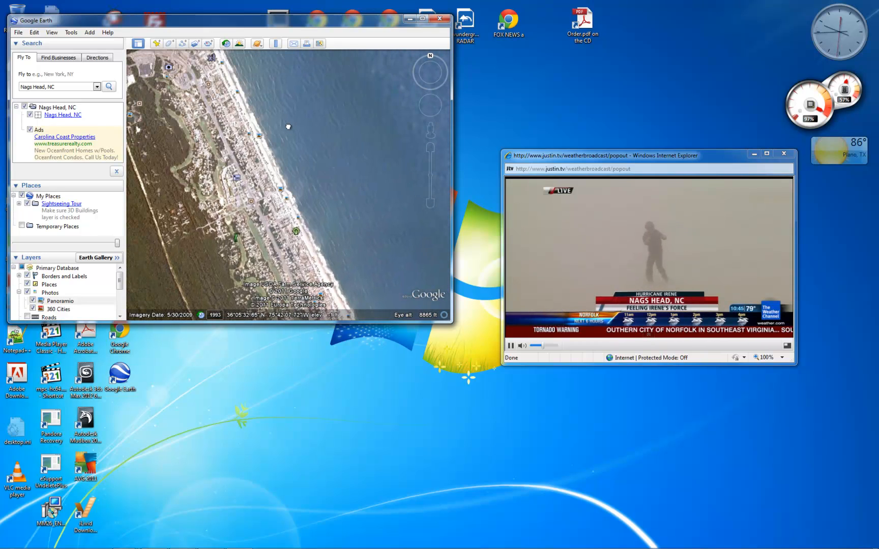
drag(287, 127, 358, 234)
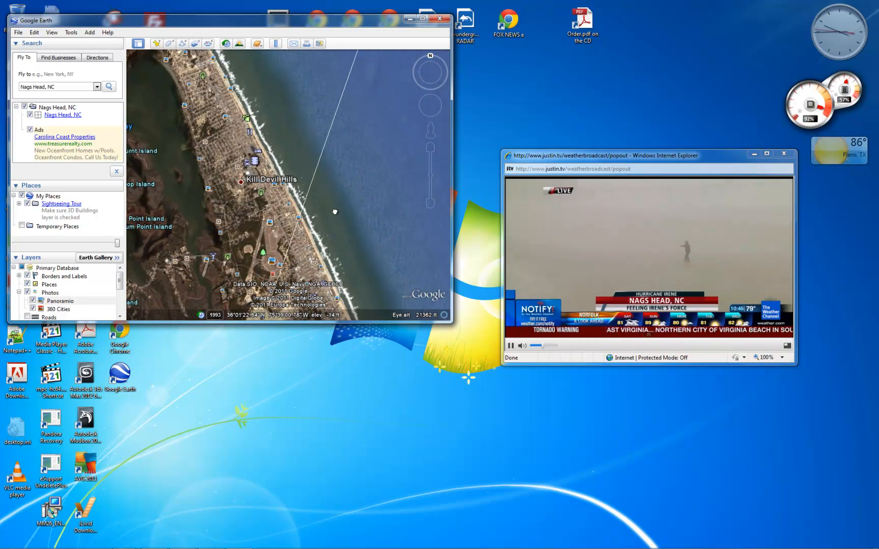
drag(334, 213, 270, 93)
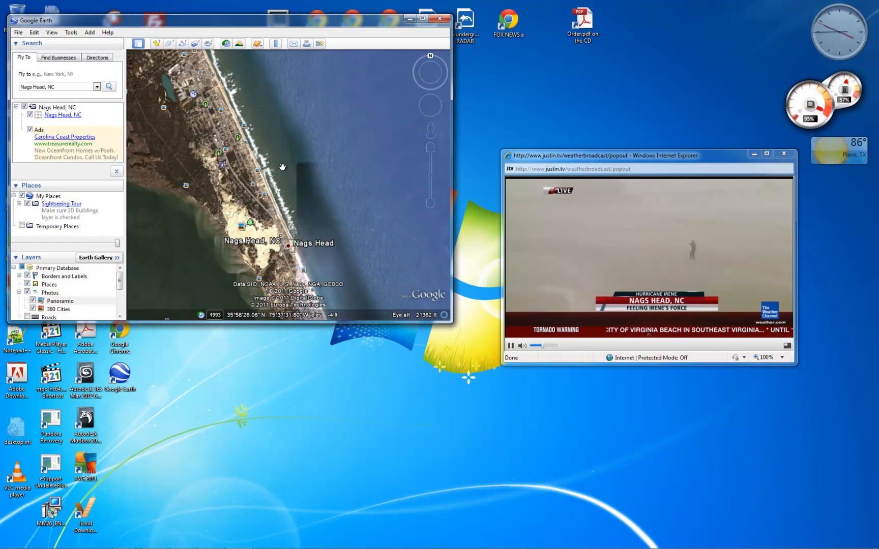
mouse_move(259, 173)
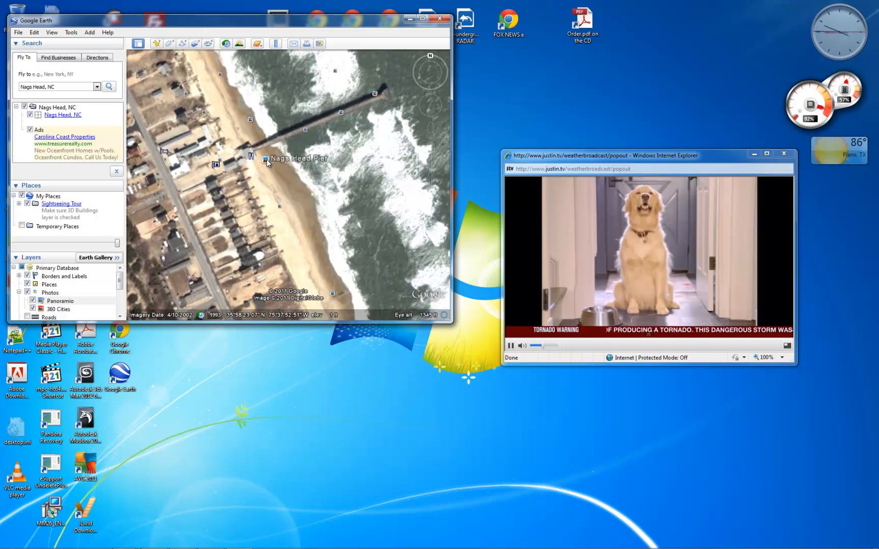
- View both Nags Head Pier photos, then close the photo balloon
click(266, 160)
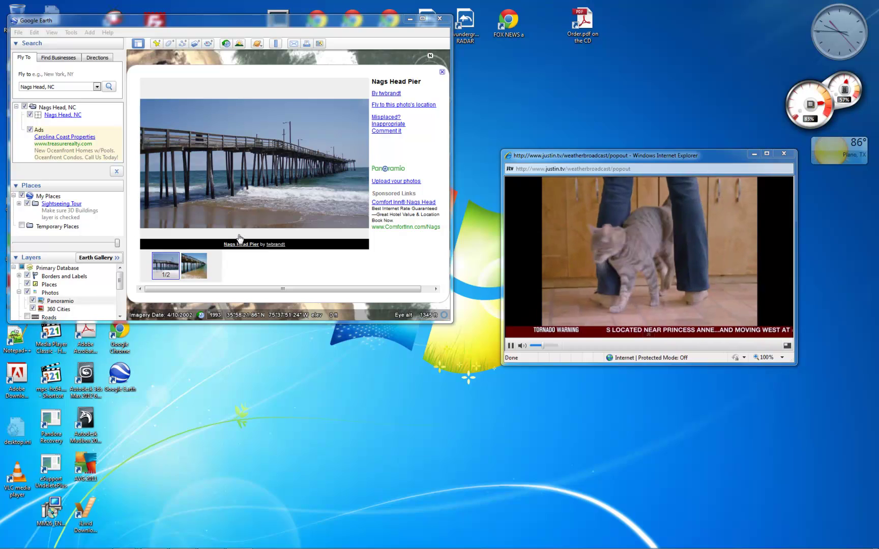
click(193, 266)
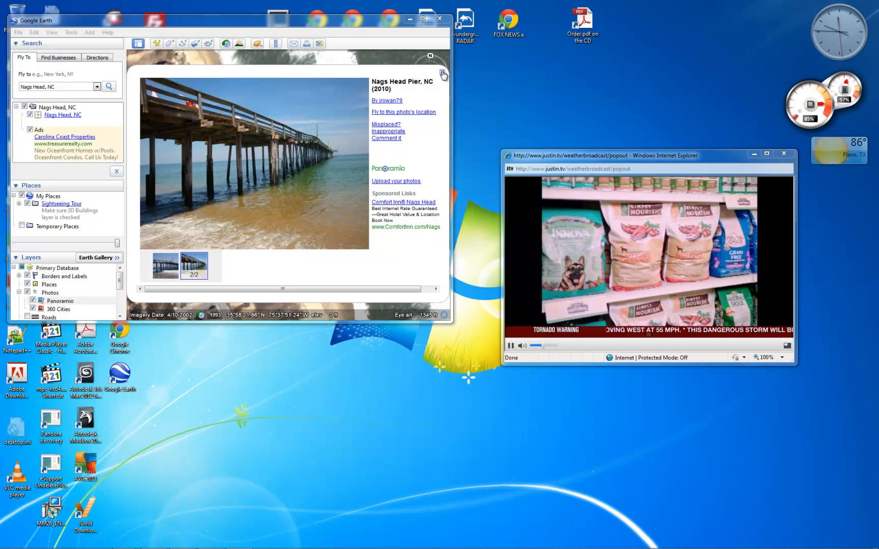
click(444, 71)
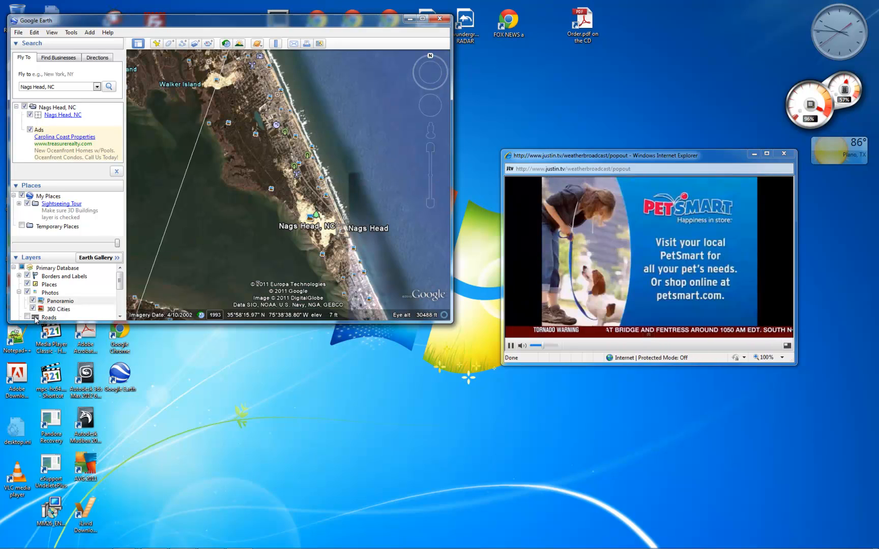
- Scroll the Layers panel down toward the Weather clouds, radar and forecast layers
scroll(down, 3)
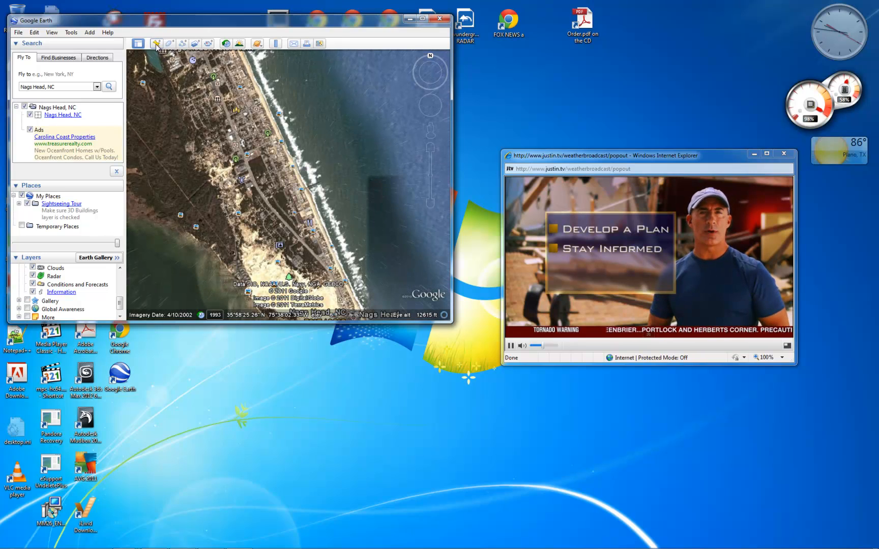
- Add a placemark named 'Nags Head Fishing Pier' at the pier
click(155, 43)
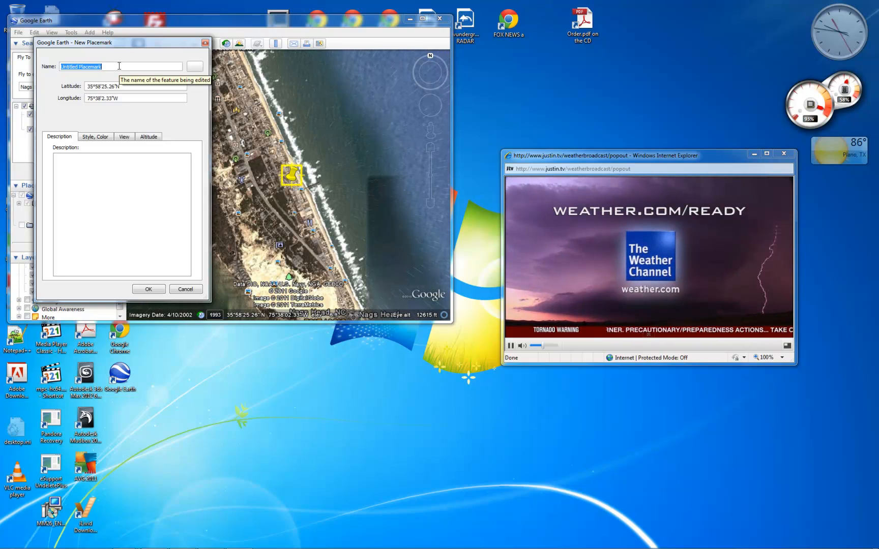
text(Nags Head Fishing Pier)
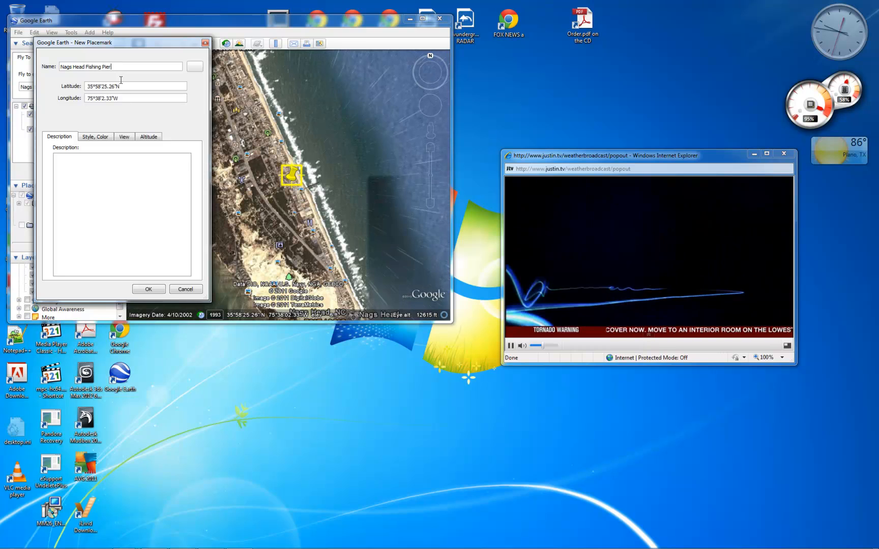
click(148, 289)
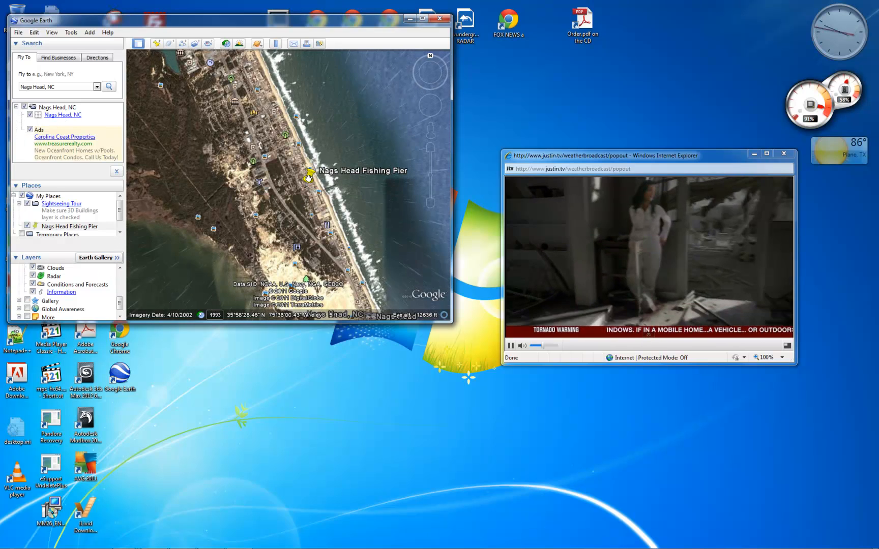
- Open the placemark's properties and drag its pin onto the pier at the surf
right_click(308, 175)
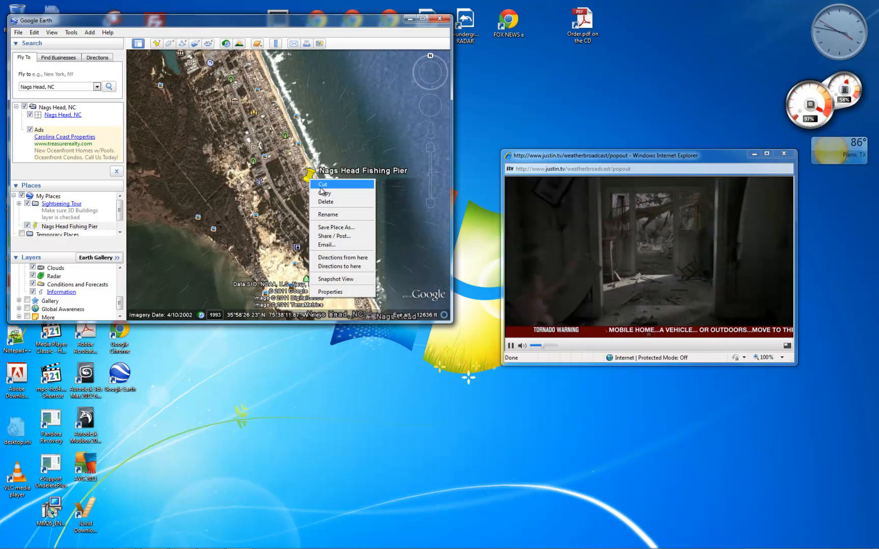
mouse_move(336, 227)
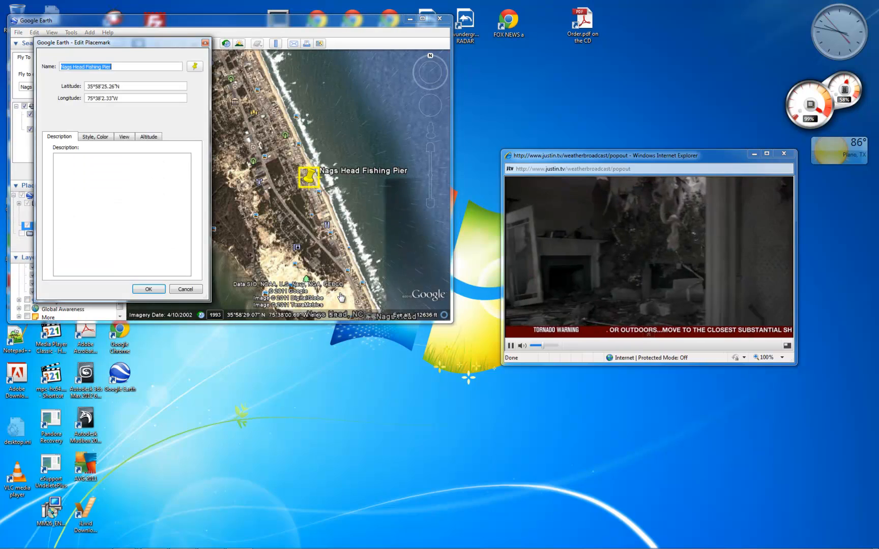
drag(308, 177, 324, 172)
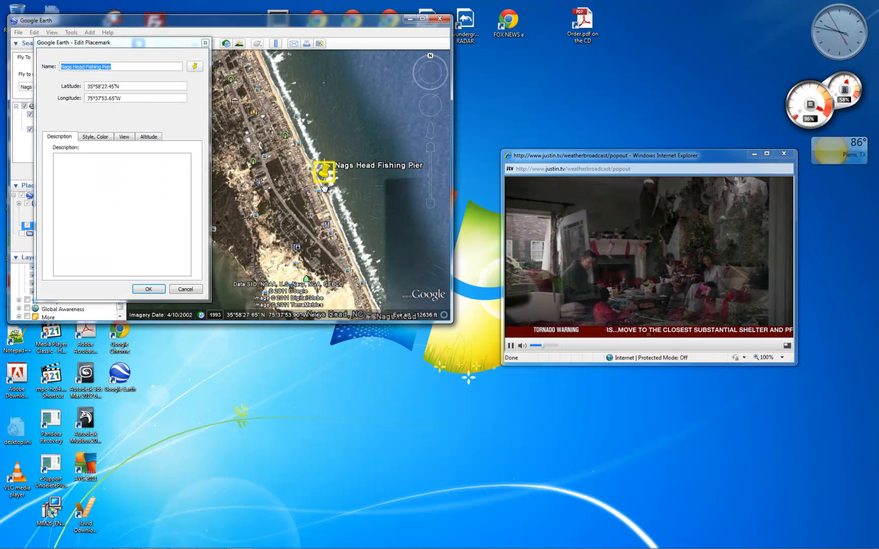
drag(324, 171, 334, 176)
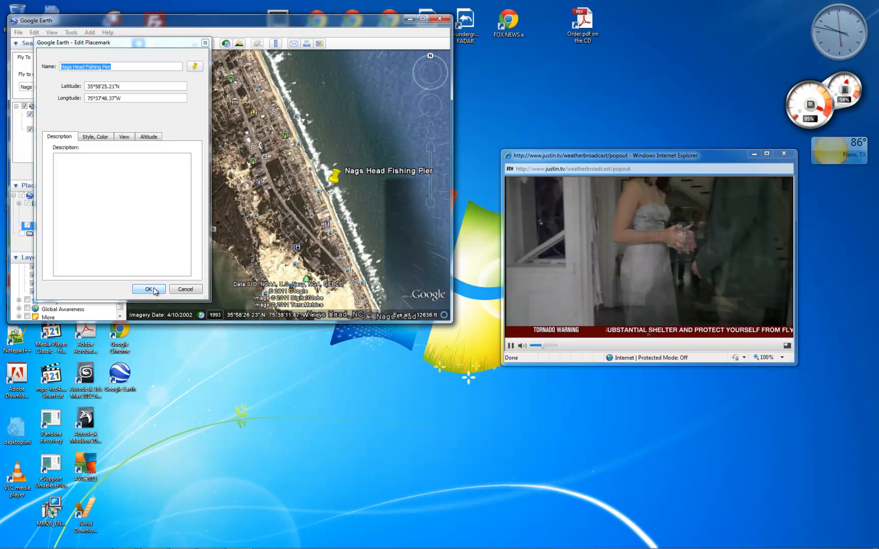
- Confirm the Edit Placemark dialog to keep the pin's new position
click(145, 289)
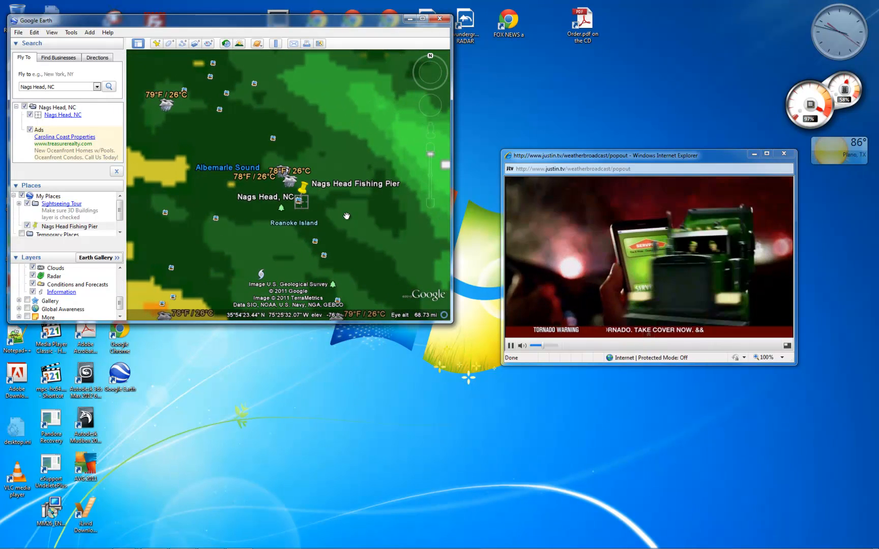
- Browse the Tools, View and Edit menus, then dismiss the Edit menu
click(71, 32)
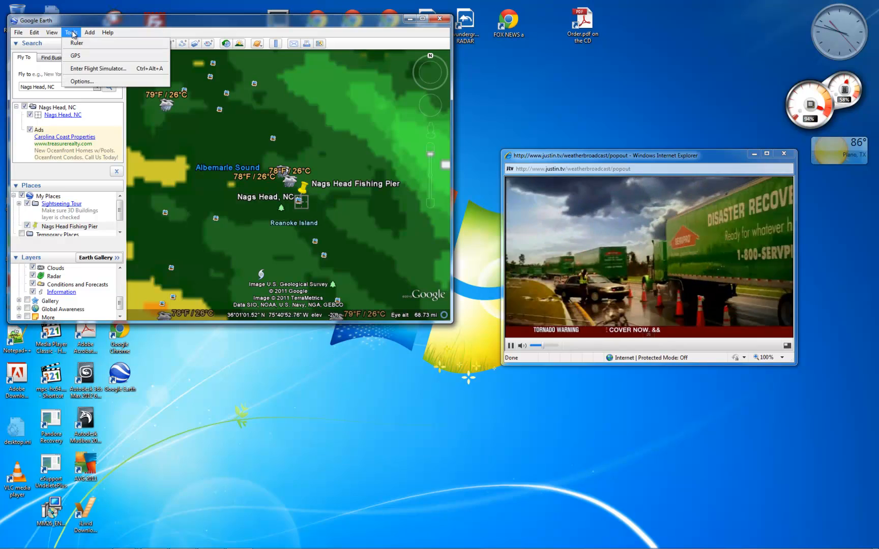
click(48, 32)
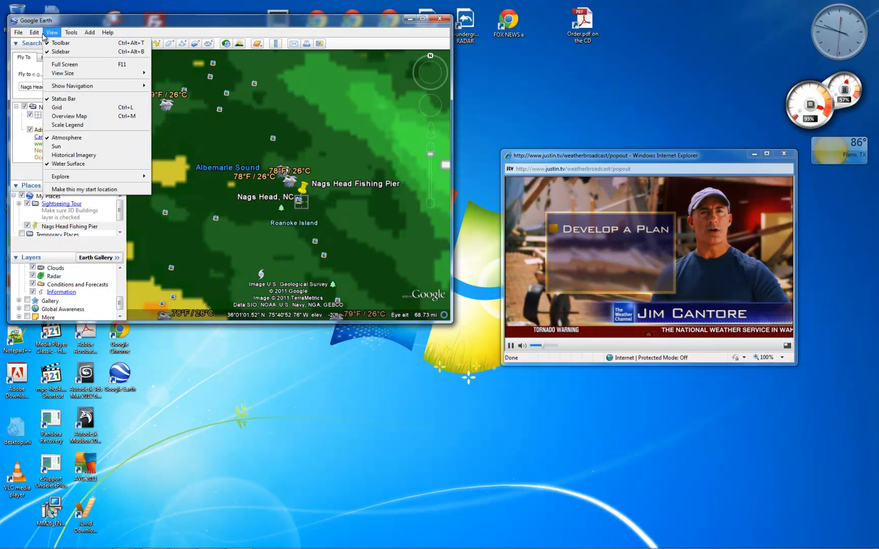
click(34, 32)
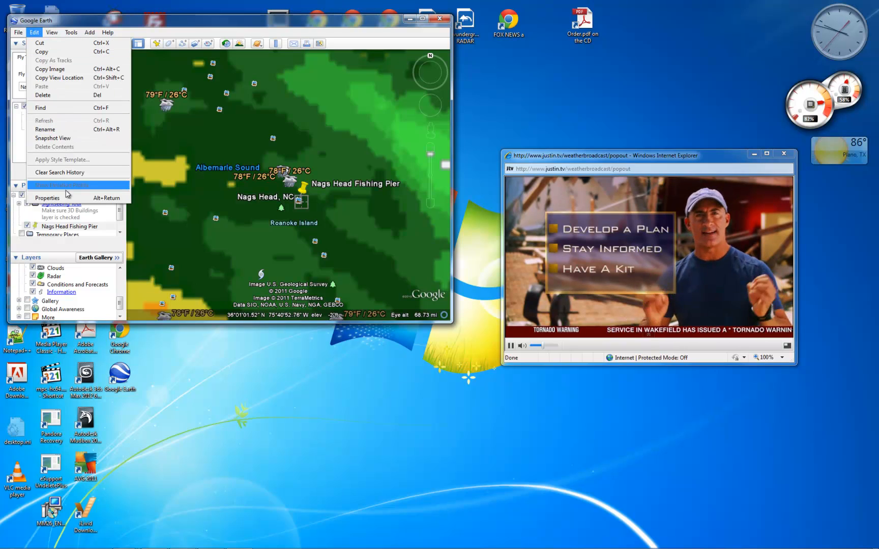
click(46, 198)
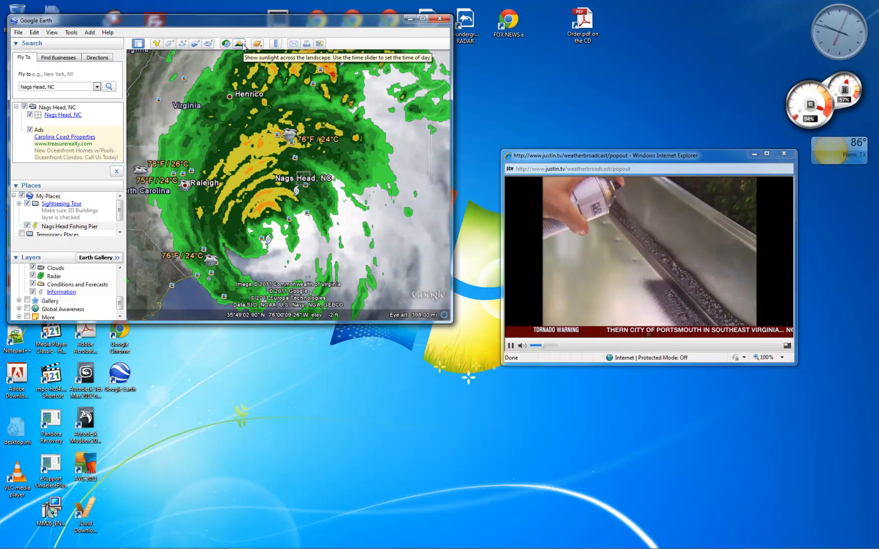
mouse_move(227, 43)
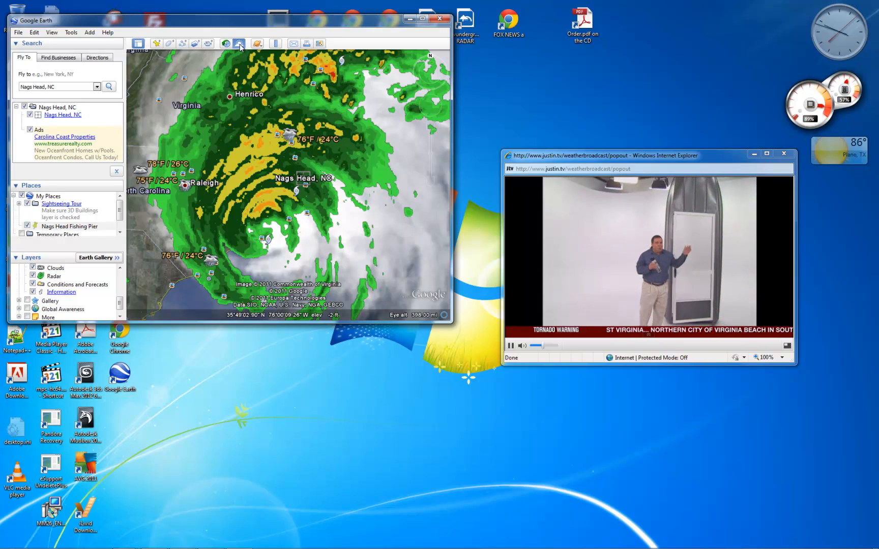
click(240, 43)
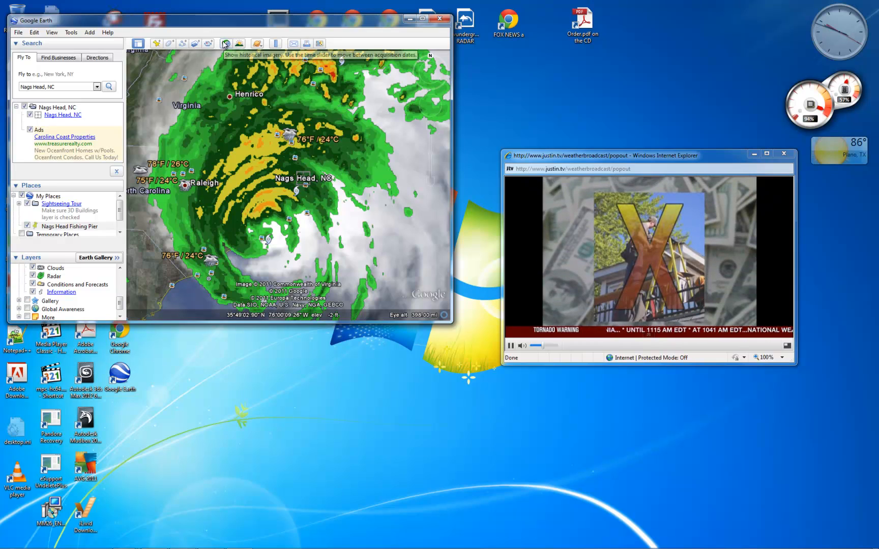
mouse_move(212, 43)
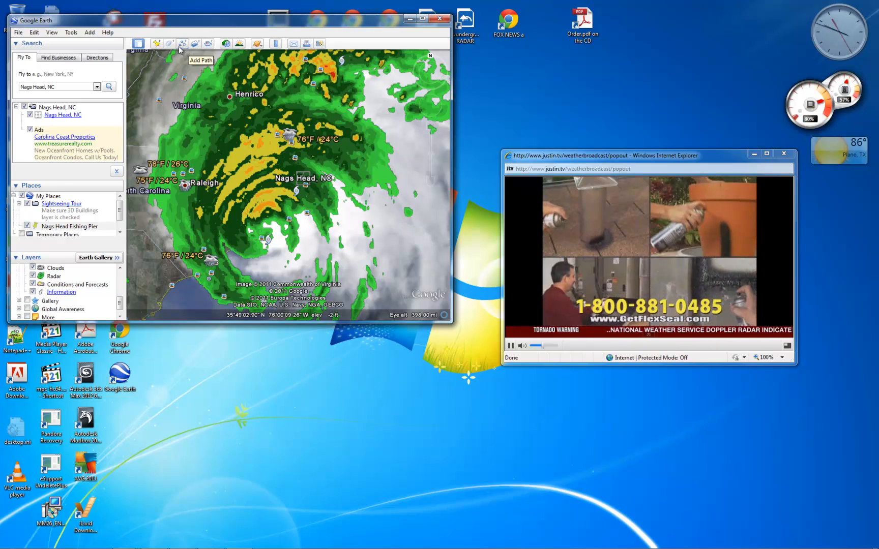
mouse_move(154, 43)
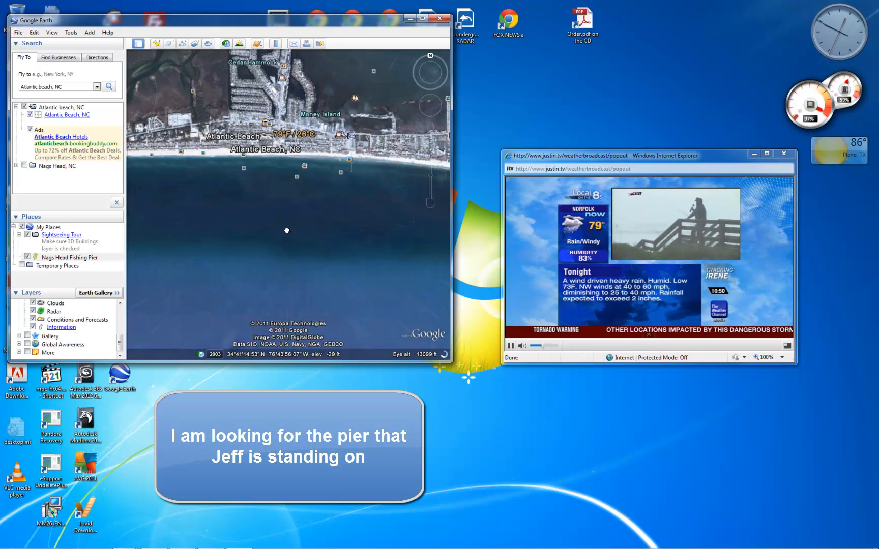
- Pan along the Atlantic Beach coastline to the pier jutting into the water
drag(287, 230, 170, 245)
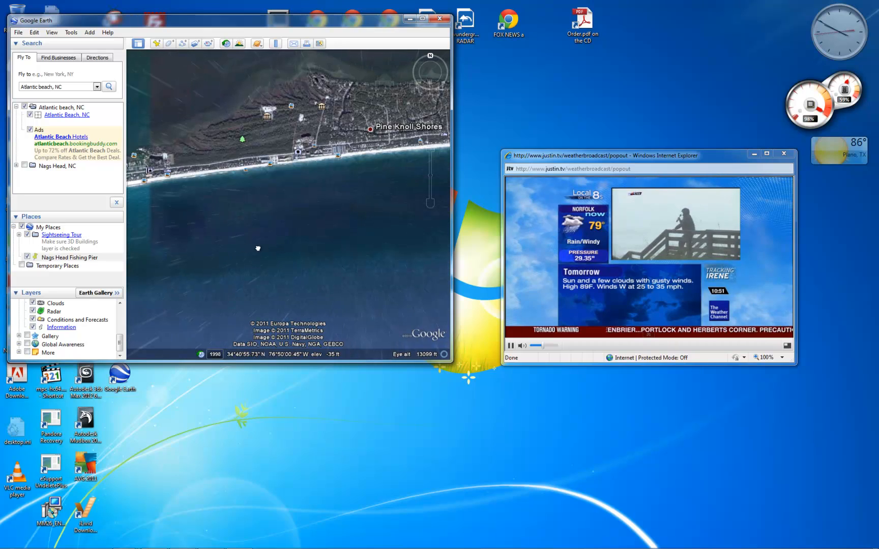
drag(258, 248, 343, 237)
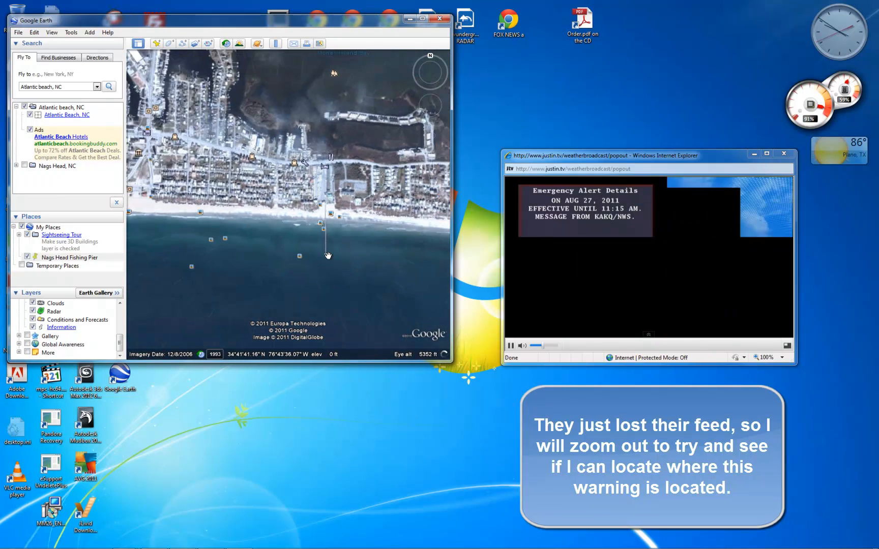
- Scroll the Layers panel to the Weather folder and uncheck Radar
scroll(down, 3)
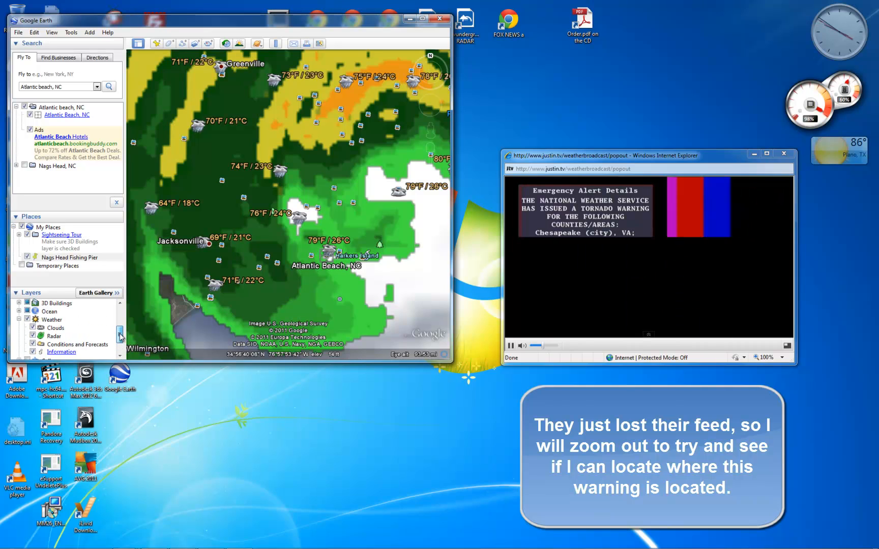
click(27, 320)
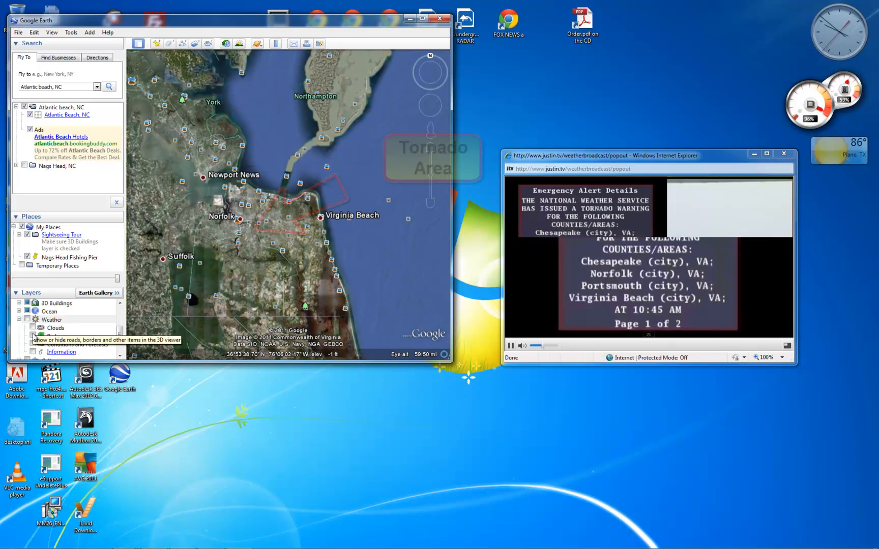
- Turn Radar on to inspect Norfolk's tornado area, then hide it over Wilmington
click(33, 335)
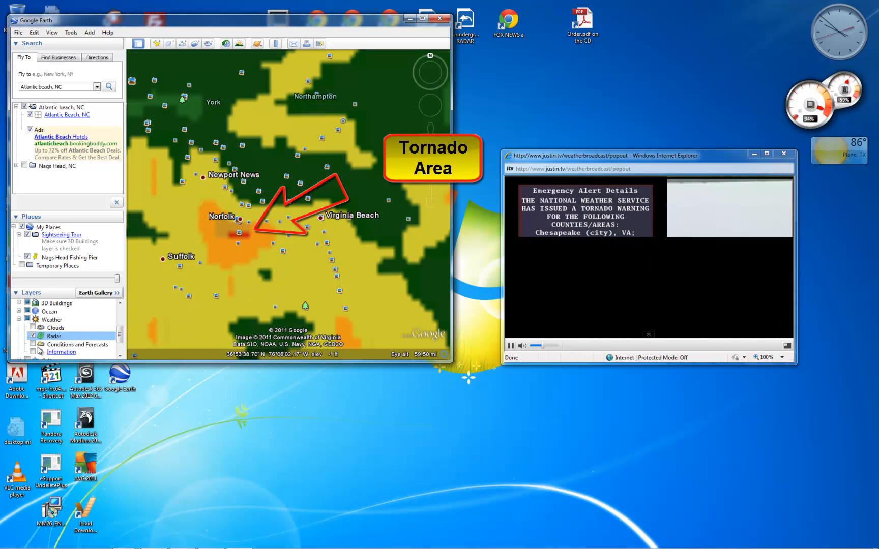
click(32, 344)
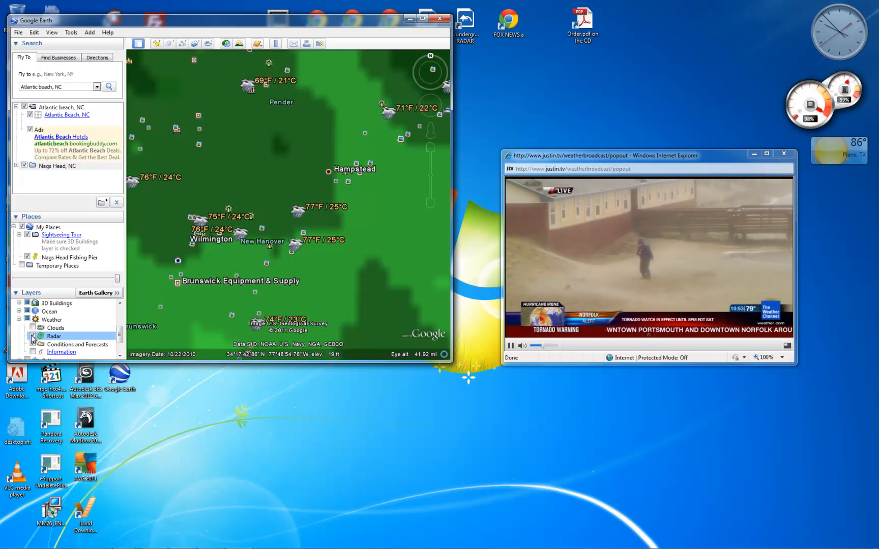
click(32, 336)
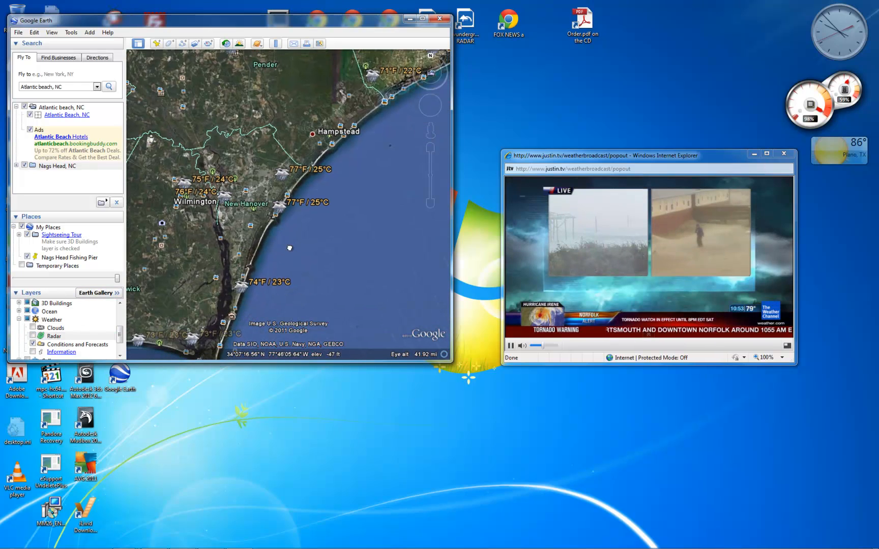